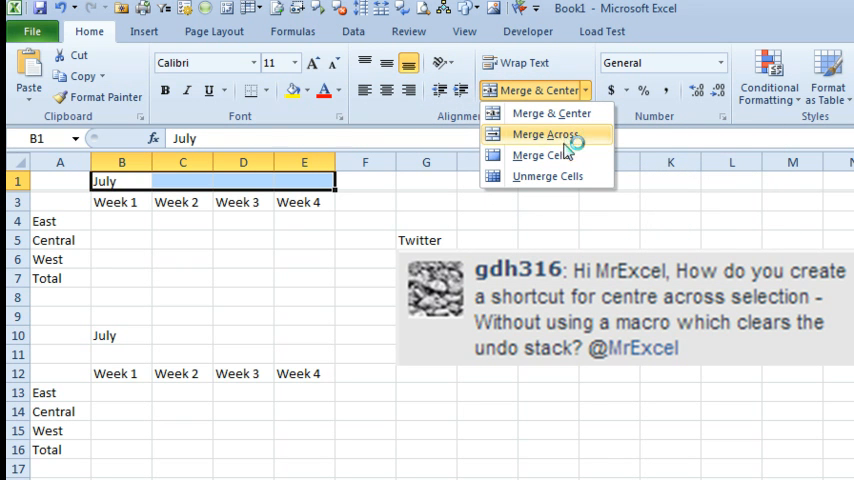
{"action": "mouse_move", "coordinate": [547, 176]}
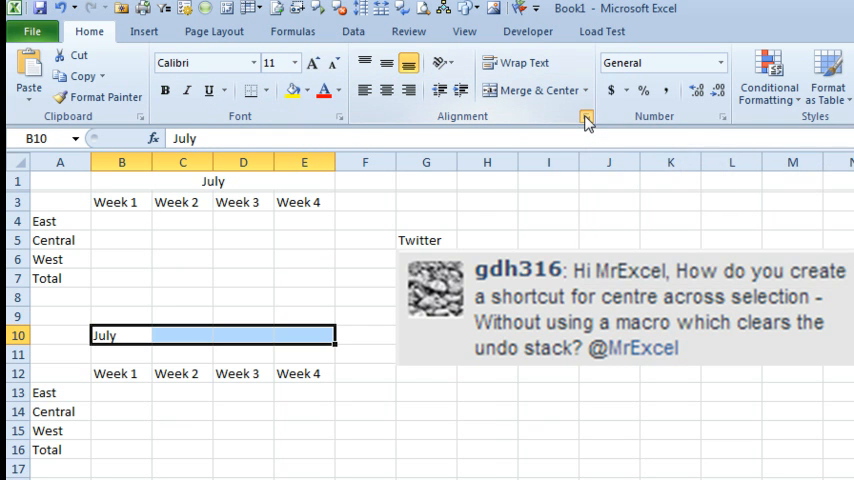
Set B10:E10's horizontal alignment to Center Across Selection in Format Cells.
{"action": "left_click", "coordinate": [586, 116]}
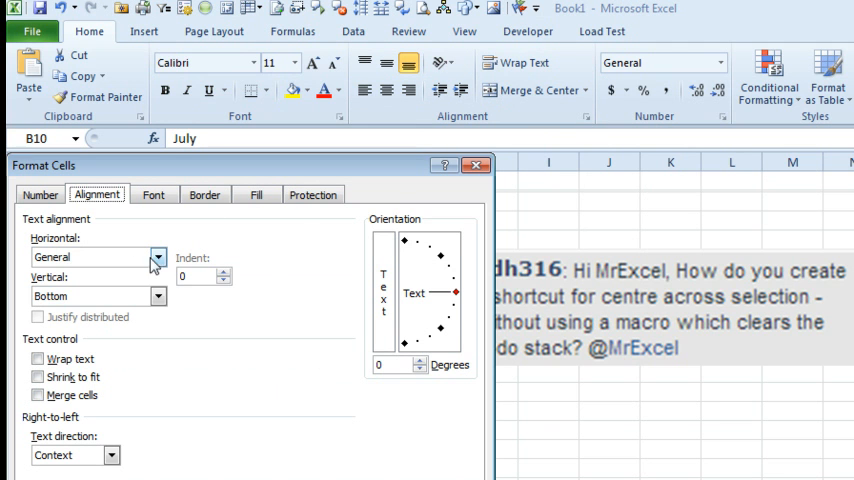
{"action": "left_click", "coordinate": [157, 257]}
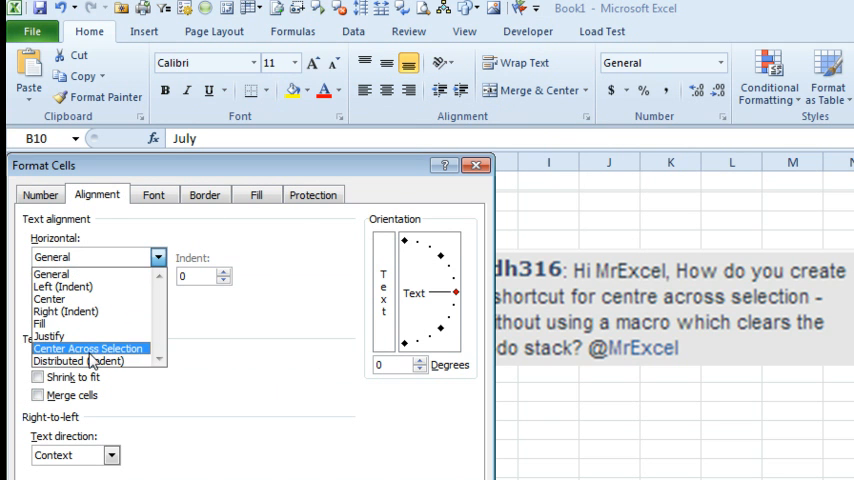
{"action": "left_click", "coordinate": [88, 348]}
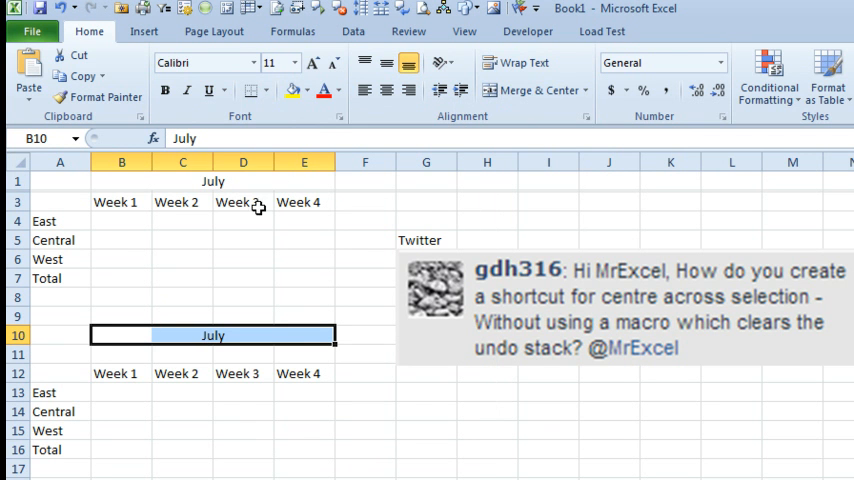
{"action": "left_click", "coordinate": [121, 297]}
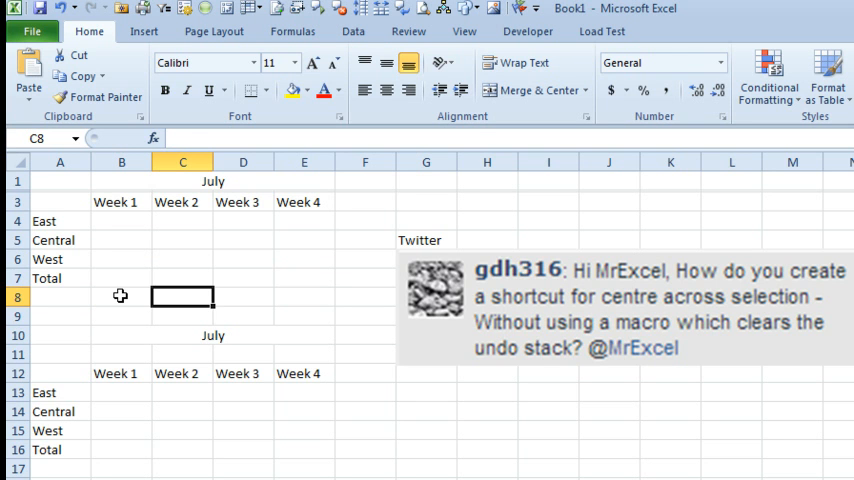
{"action": "mouse_move", "coordinate": [128, 290]}
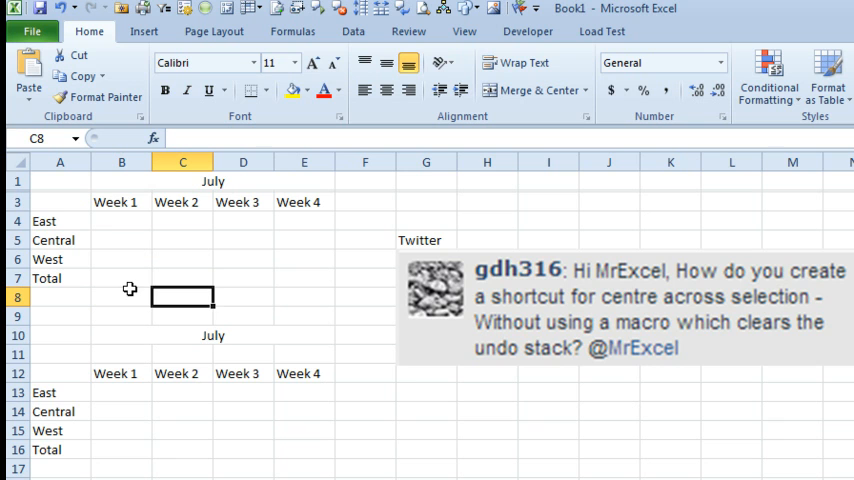
{"action": "mouse_move", "coordinate": [297, 297]}
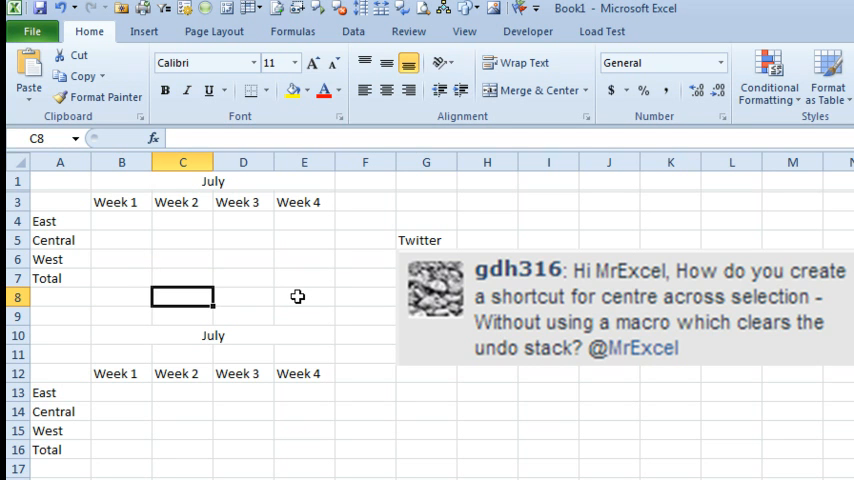
{"action": "key", "text": "alt"}
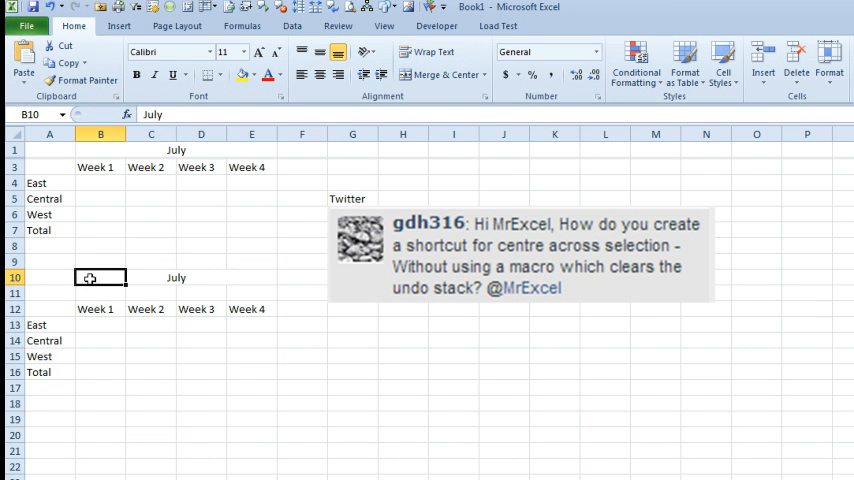
Create a new cell style named CenterAcross from the row 10 heading's formatting.
{"action": "left_click", "coordinate": [722, 62]}
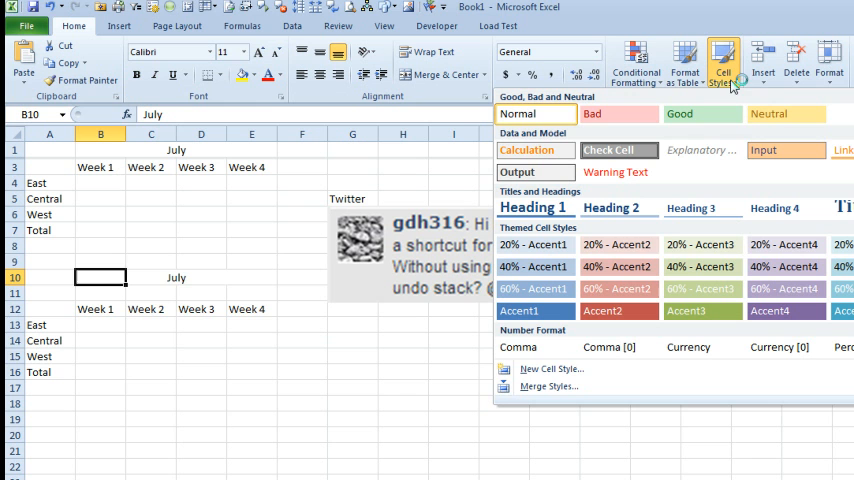
{"action": "left_click", "coordinate": [551, 368]}
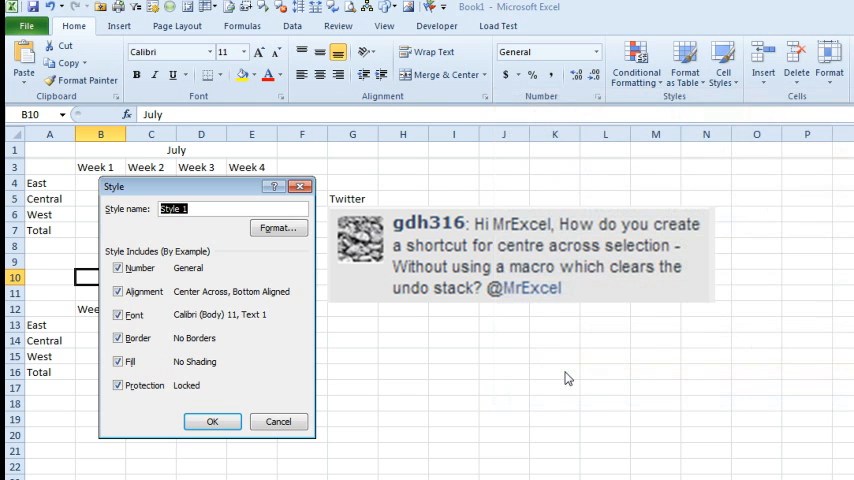
{"action": "type", "text": "CenterAcro"}
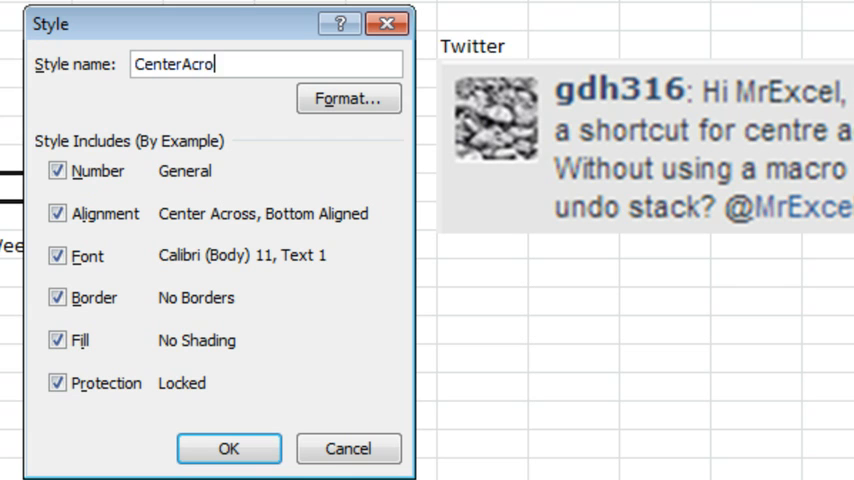
{"action": "type", "text": "ss"}
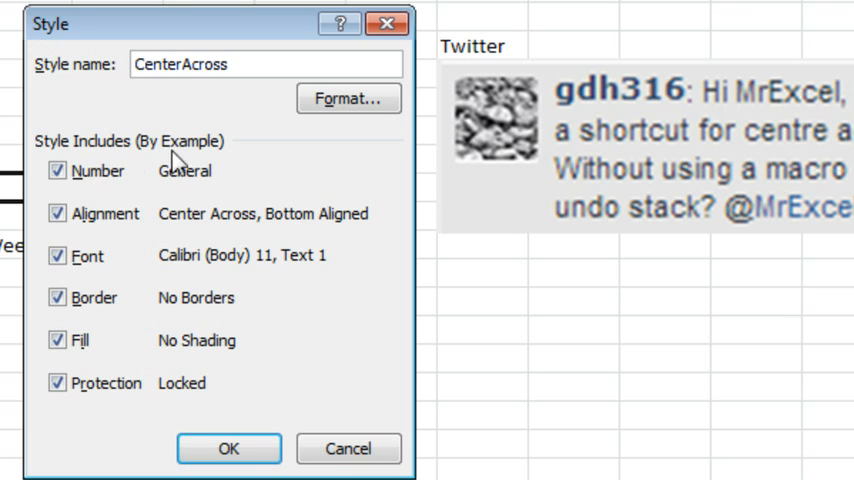
{"action": "left_click", "coordinate": [57, 170]}
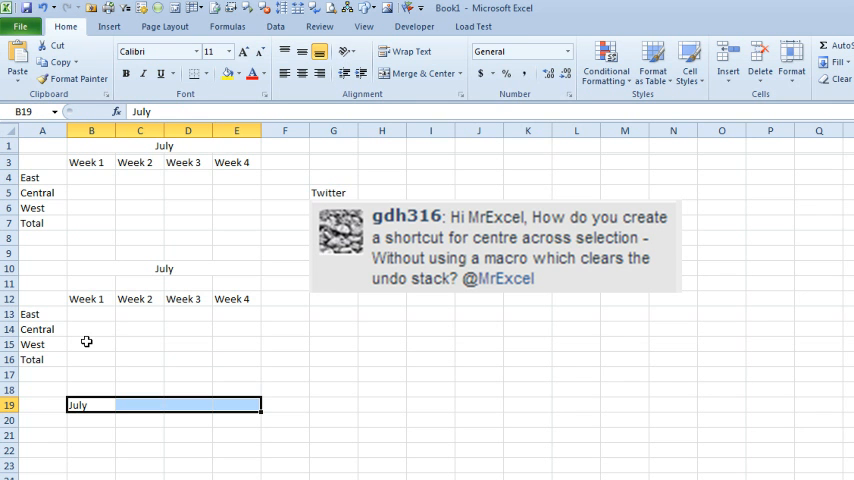
Apply the CenterAcross cell style to B19:E19 via the Alt ribbon KeyTips.
{"action": "key", "text": "alt"}
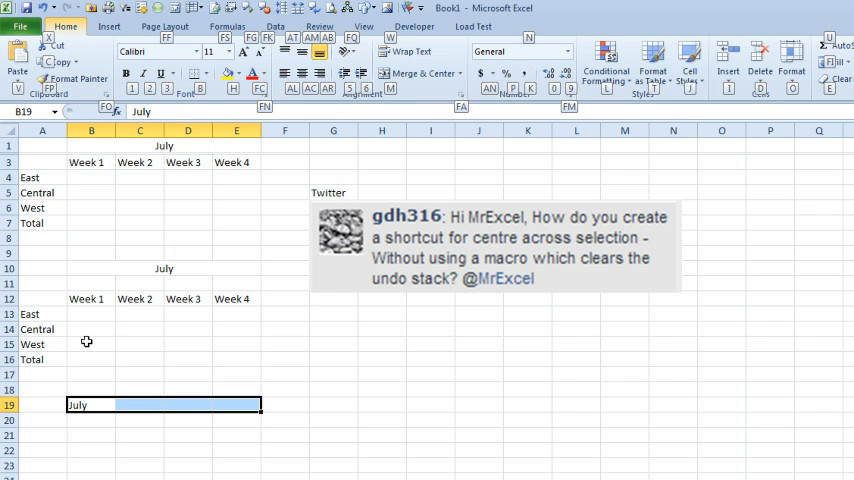
{"action": "left_click", "coordinate": [689, 60]}
{"action": "type", "text": "July"}
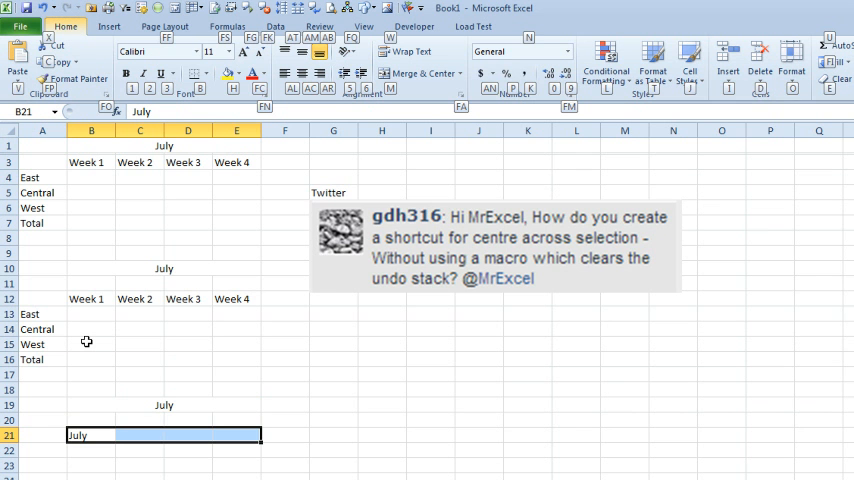
{"action": "left_click", "coordinate": [688, 62]}
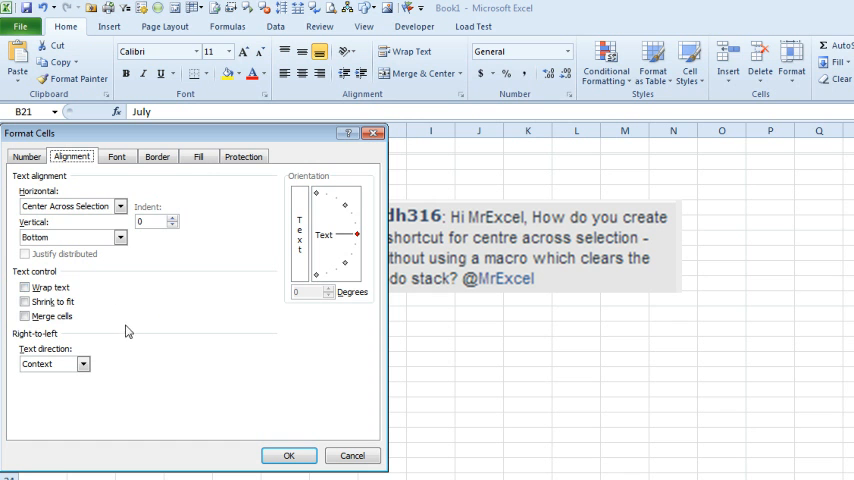
{"action": "mouse_move", "coordinate": [198, 373]}
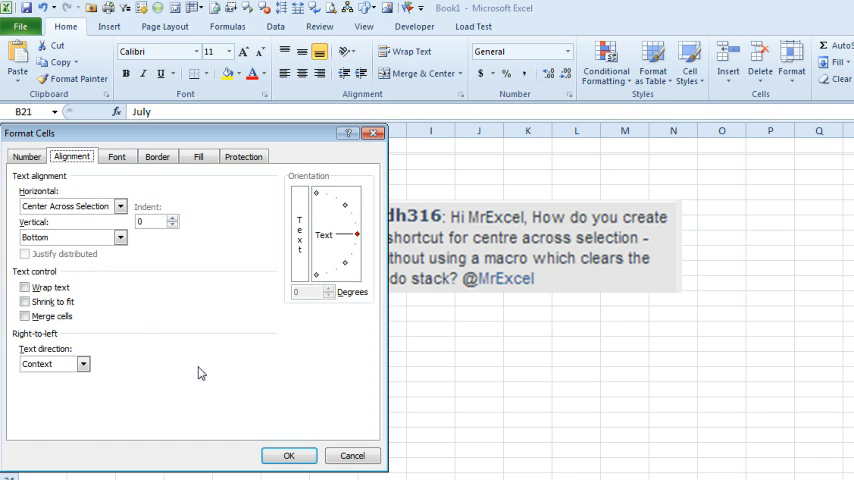
Confirm Center Across Selection for row 21, then view the Merge & Center options for comparison.
{"action": "left_click", "coordinate": [288, 456]}
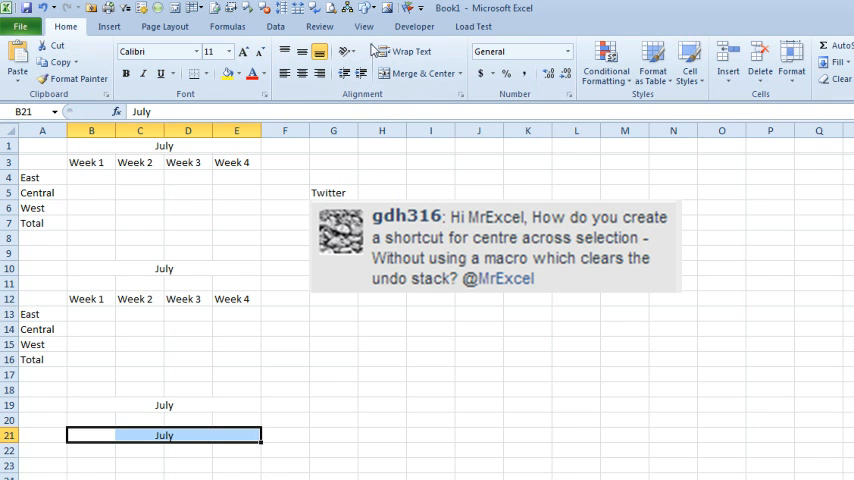
{"action": "mouse_move", "coordinate": [420, 73]}
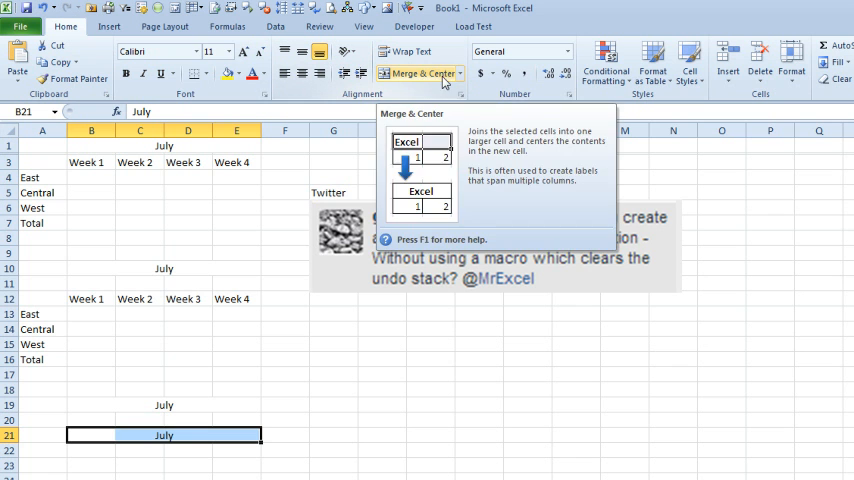
{"action": "left_click", "coordinate": [462, 73]}
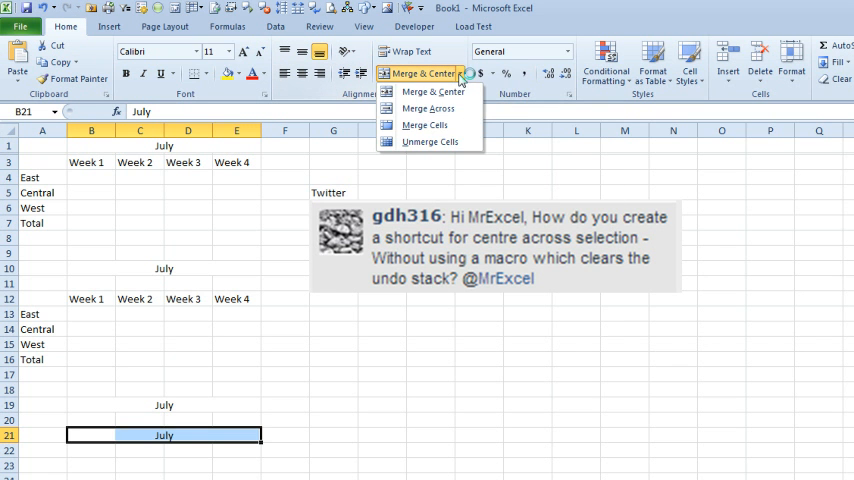
{"action": "mouse_move", "coordinate": [430, 141]}
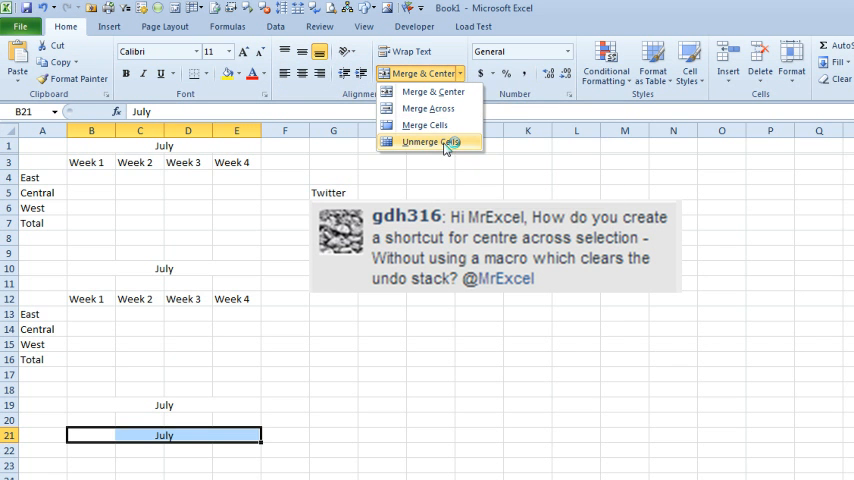
{"action": "mouse_move", "coordinate": [433, 91]}
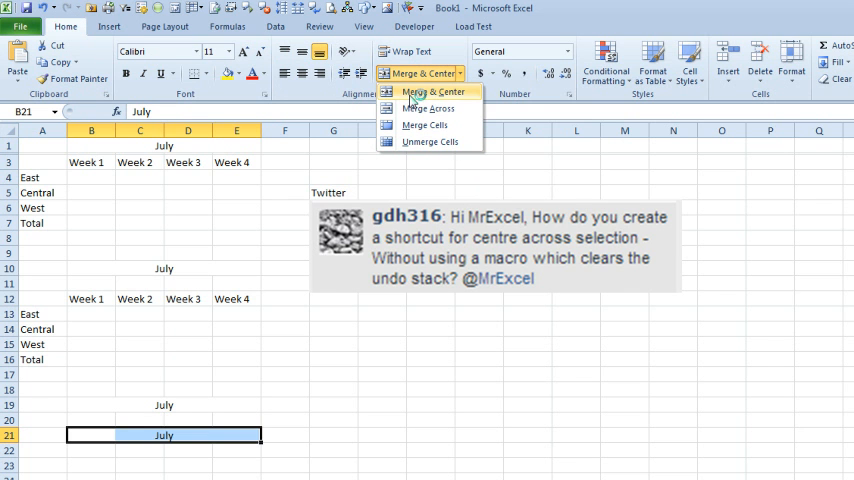
{"action": "mouse_move", "coordinate": [427, 108]}
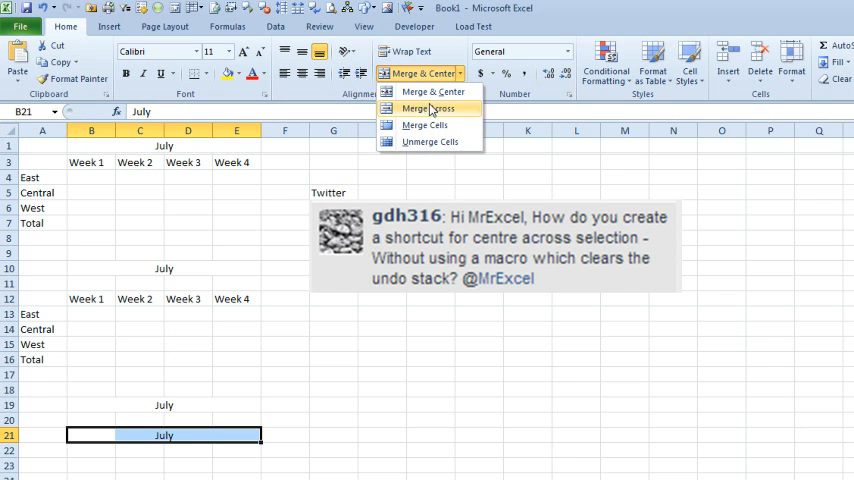